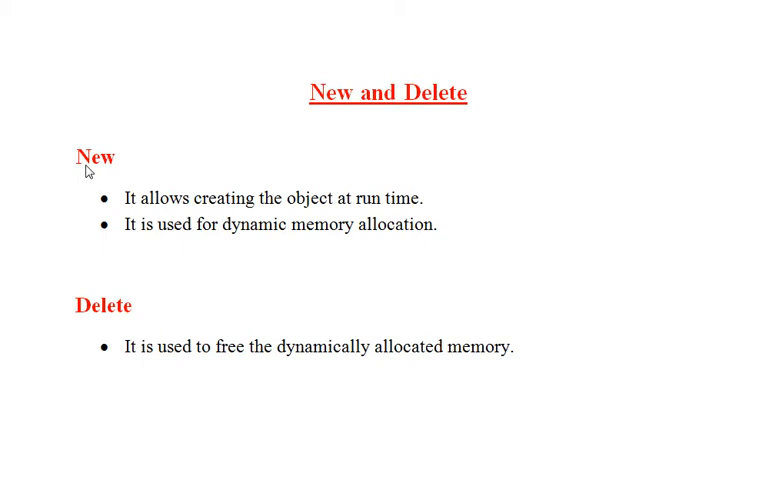
mouse_move(114, 204)
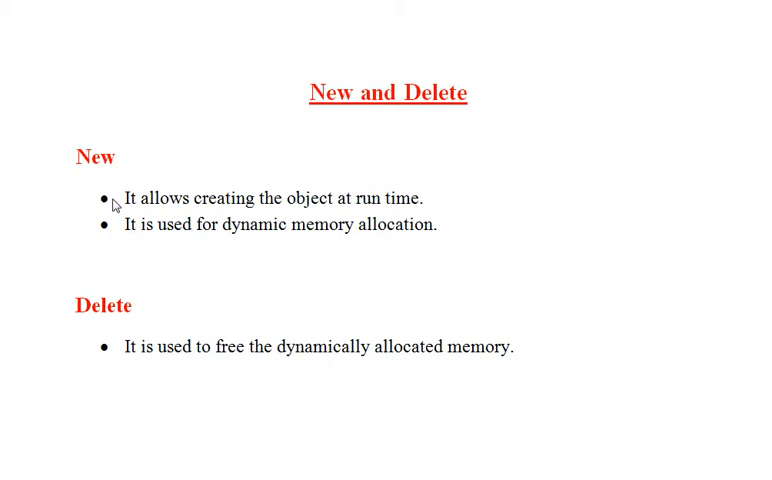